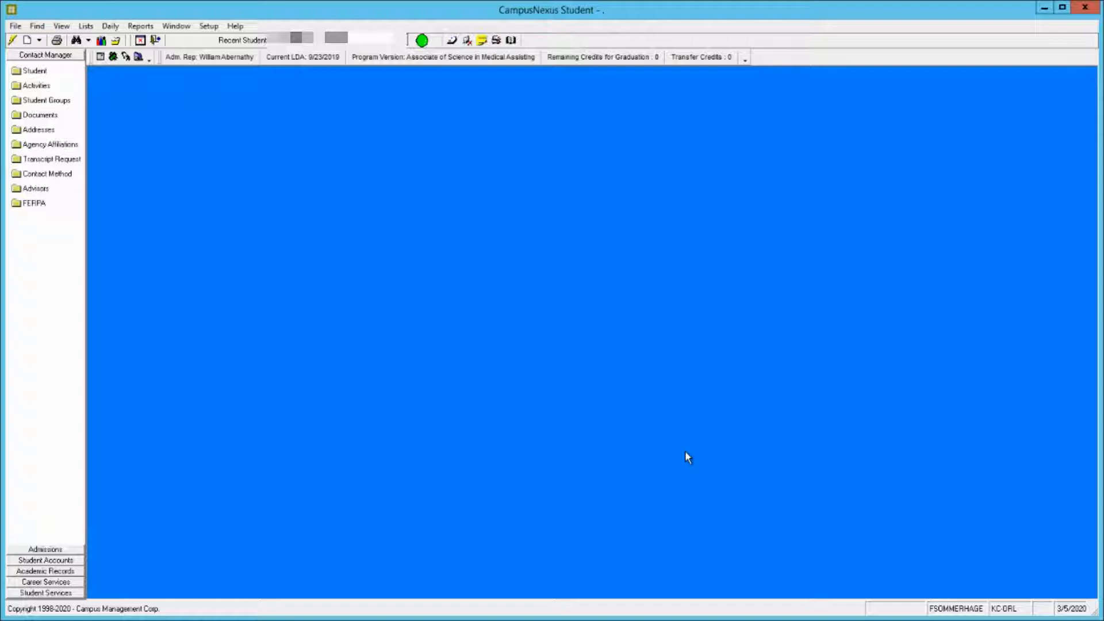
mouse_move(576, 346)
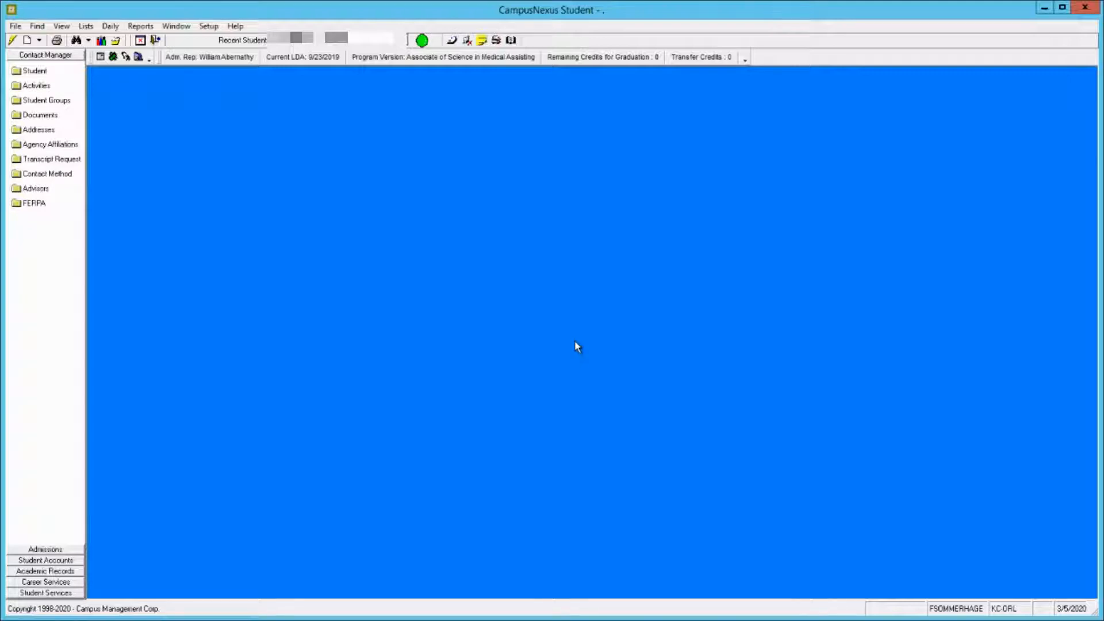
mouse_move(218, 162)
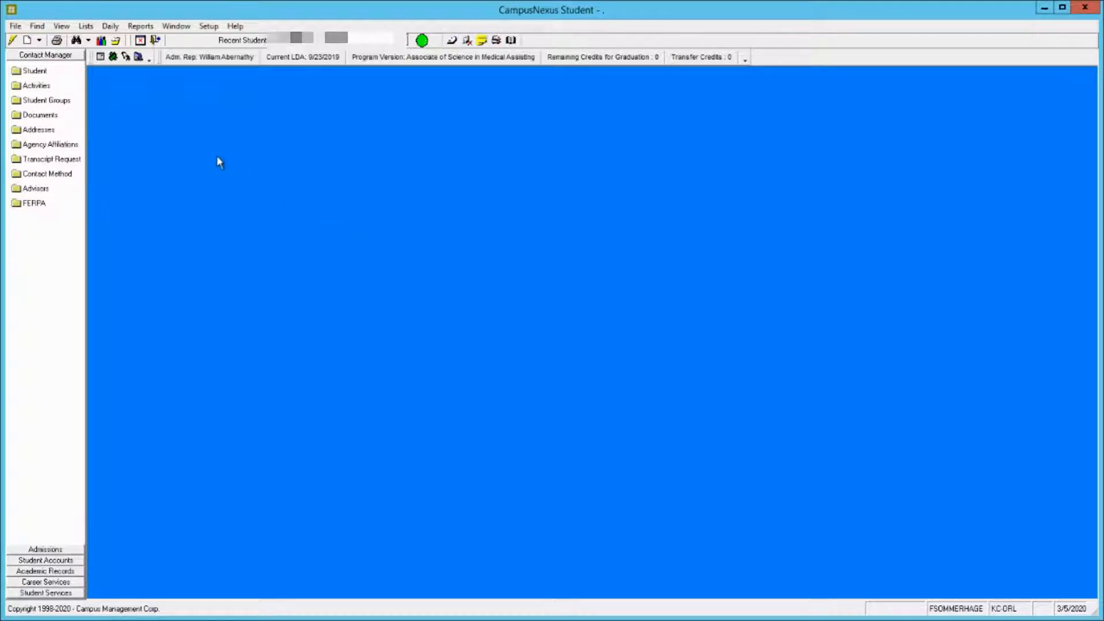
mouse_move(204, 152)
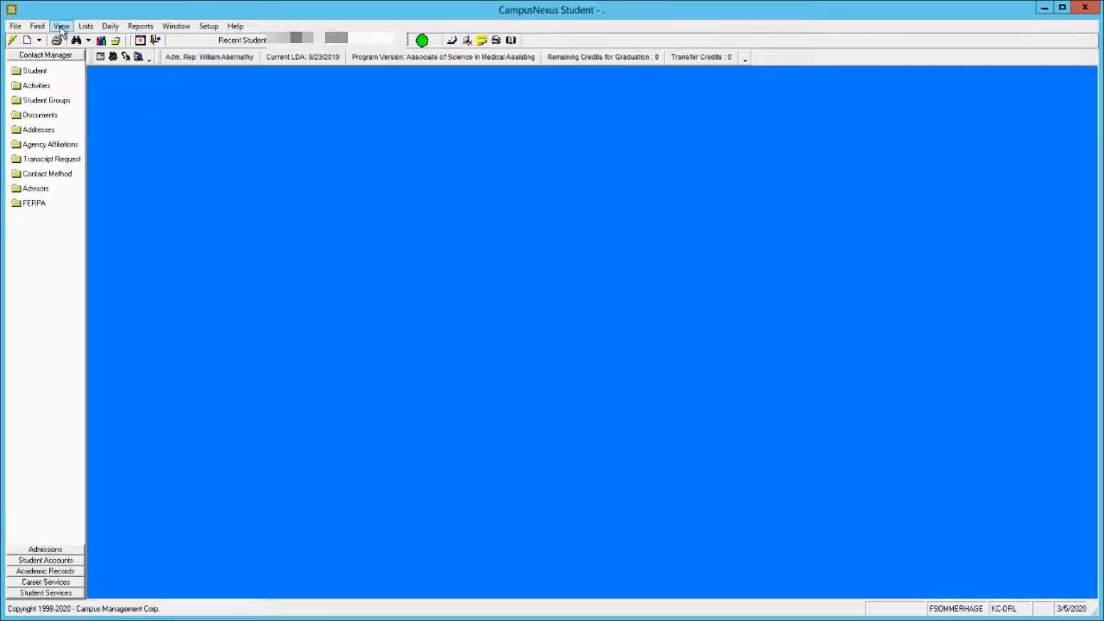
Bring up the Student Groups window listing the 2020-S1-TCD Biology group.
left_click(60, 26)
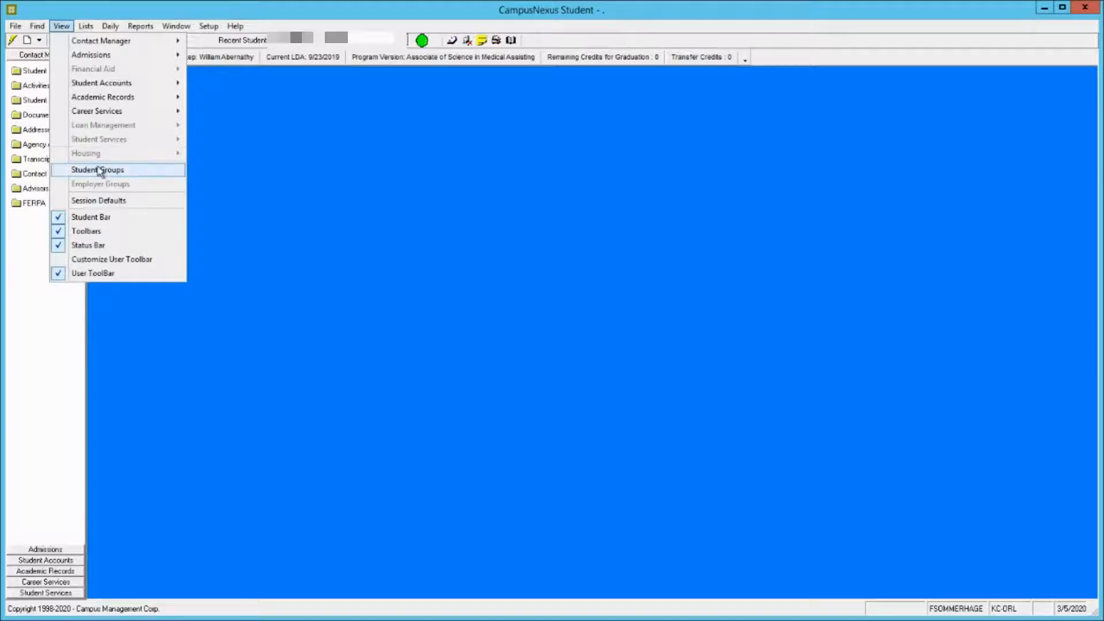
left_click(97, 170)
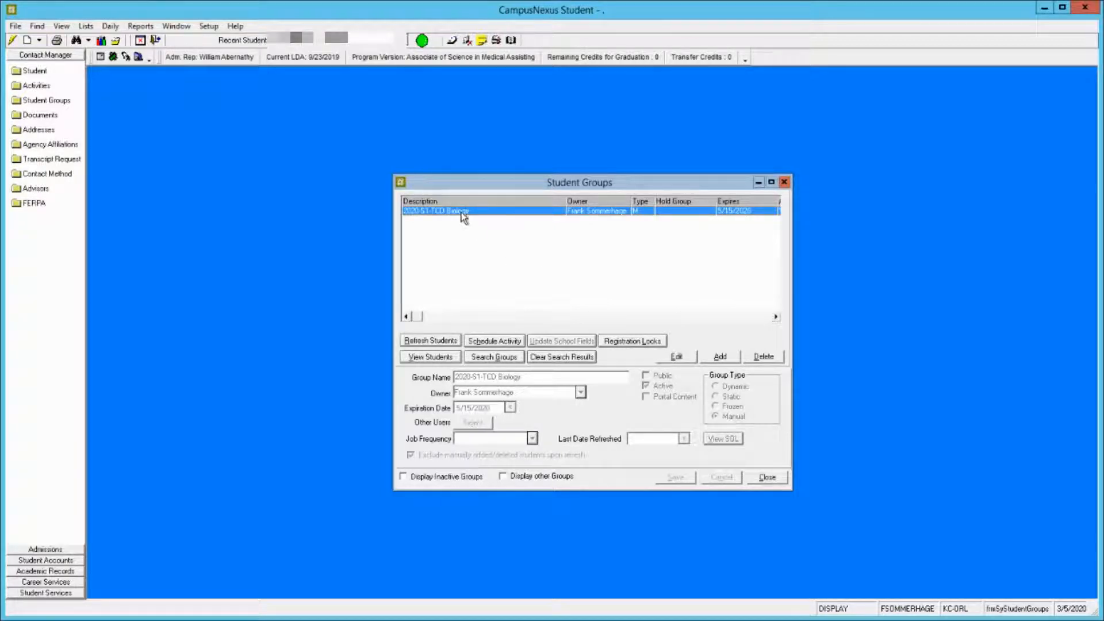
mouse_move(530, 247)
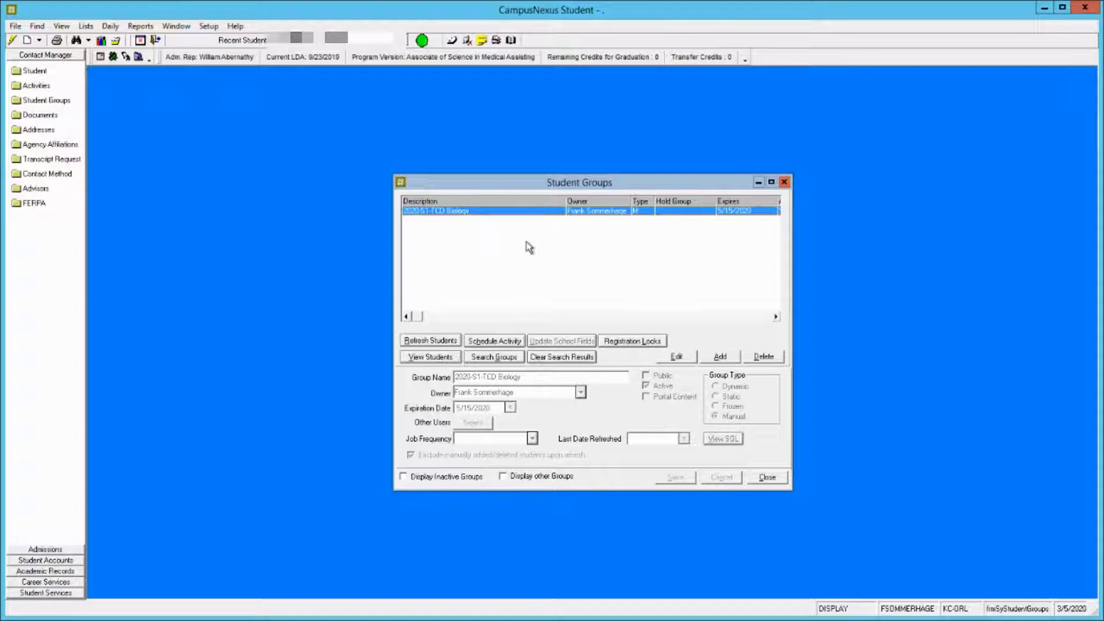
mouse_move(568, 251)
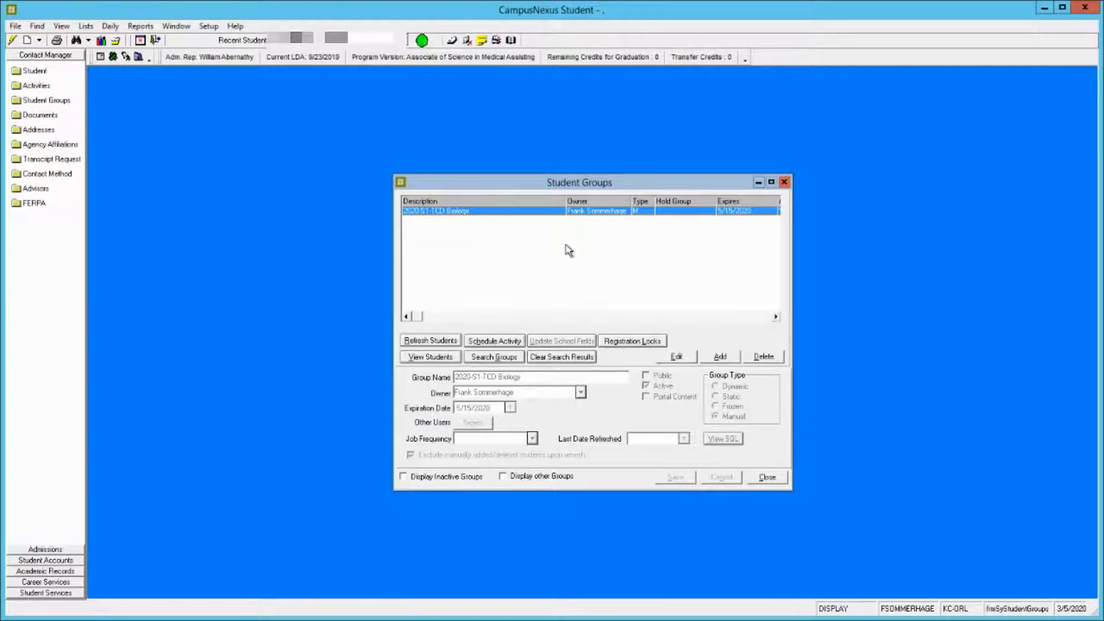
mouse_move(560, 258)
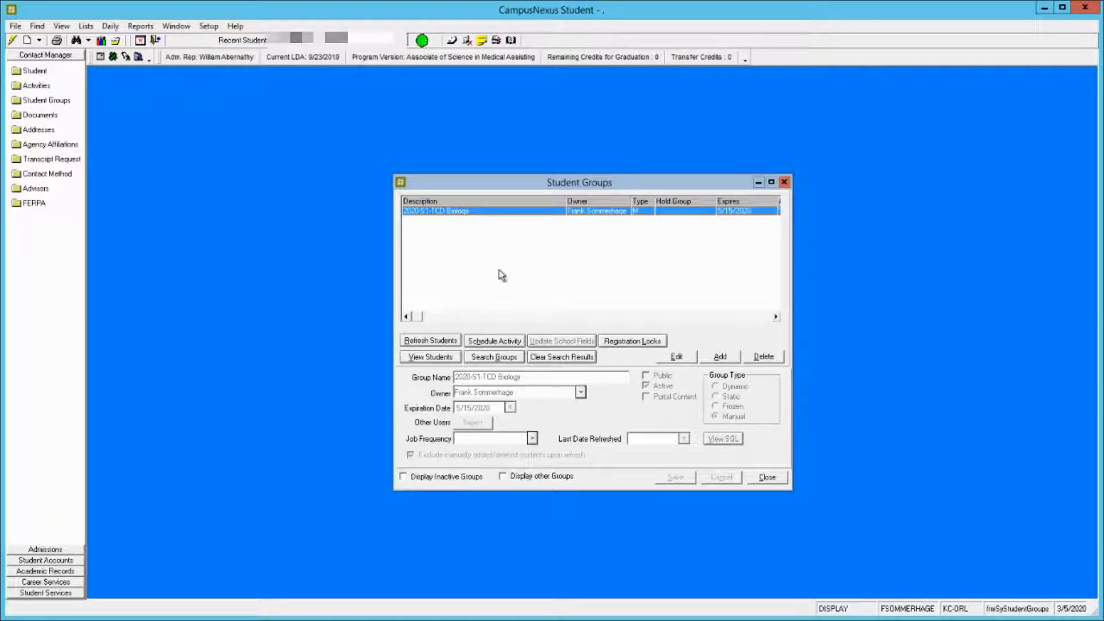
mouse_move(493, 340)
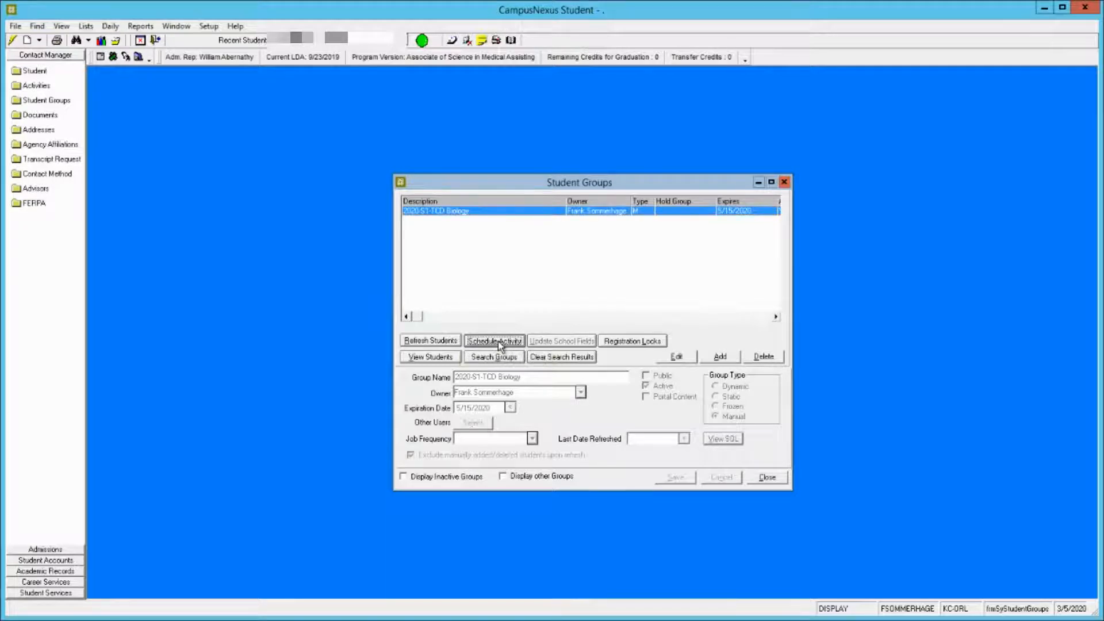
Schedule a new group activity of type Email Student for the Biology group.
left_click(493, 341)
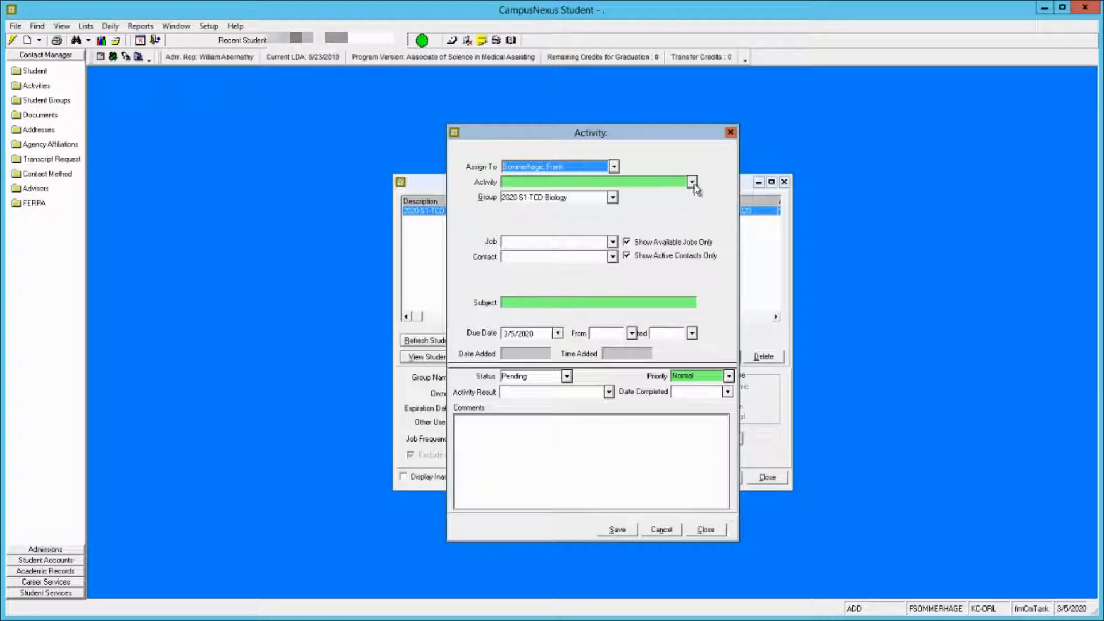
left_click(691, 182)
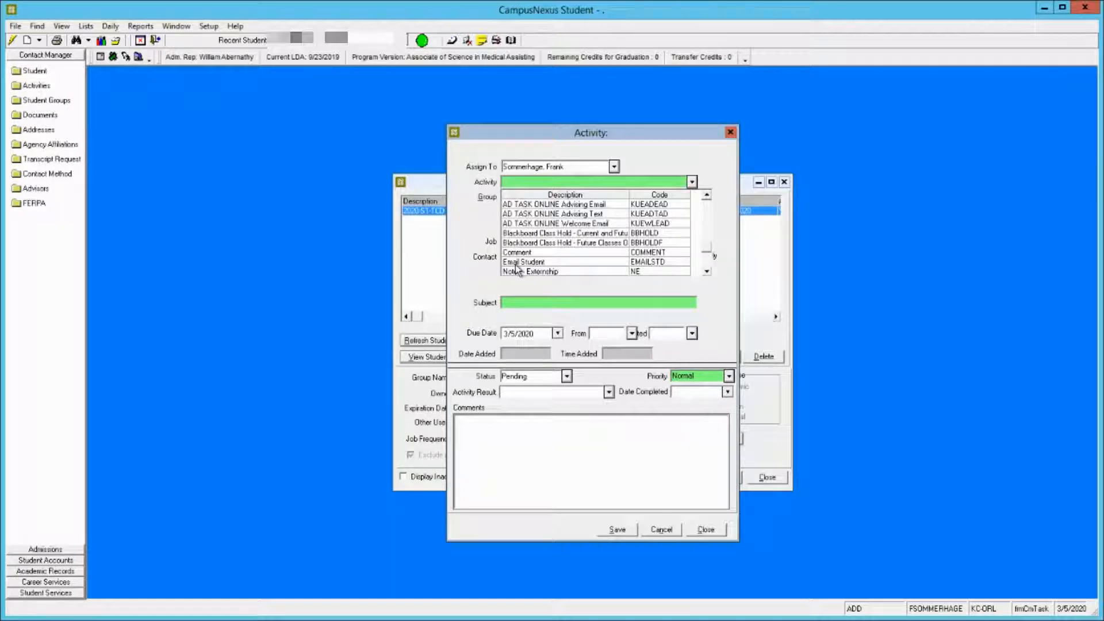
left_click(523, 261)
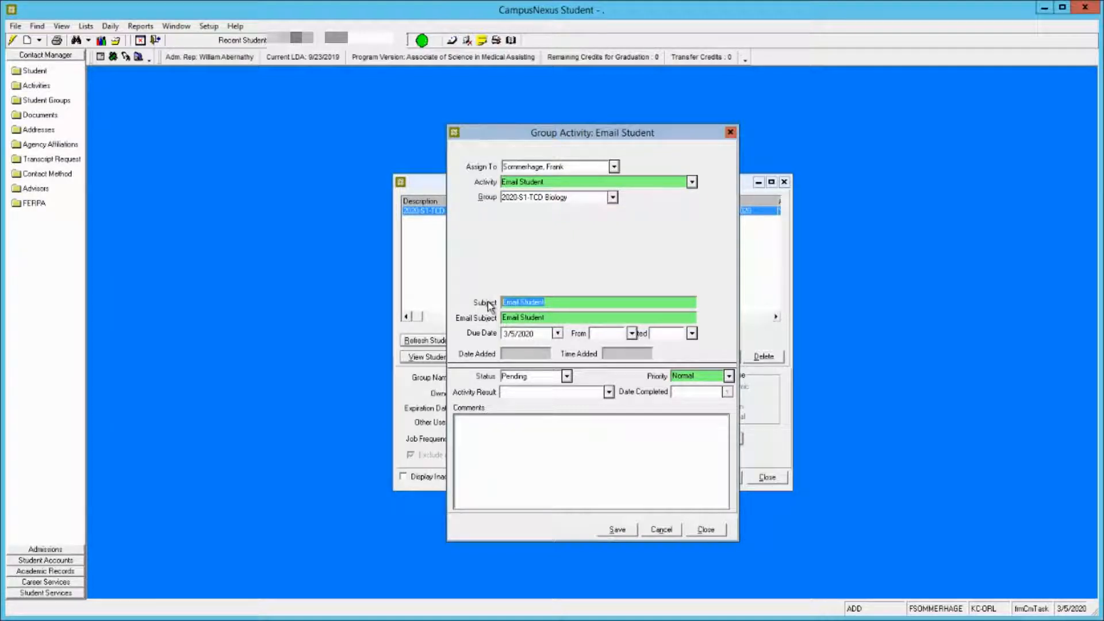
Enter subject BSC1005 :: Welcome Email, email subject Welcome to General Biology, and the welcome letter body.
type("BSC1005 :: W")
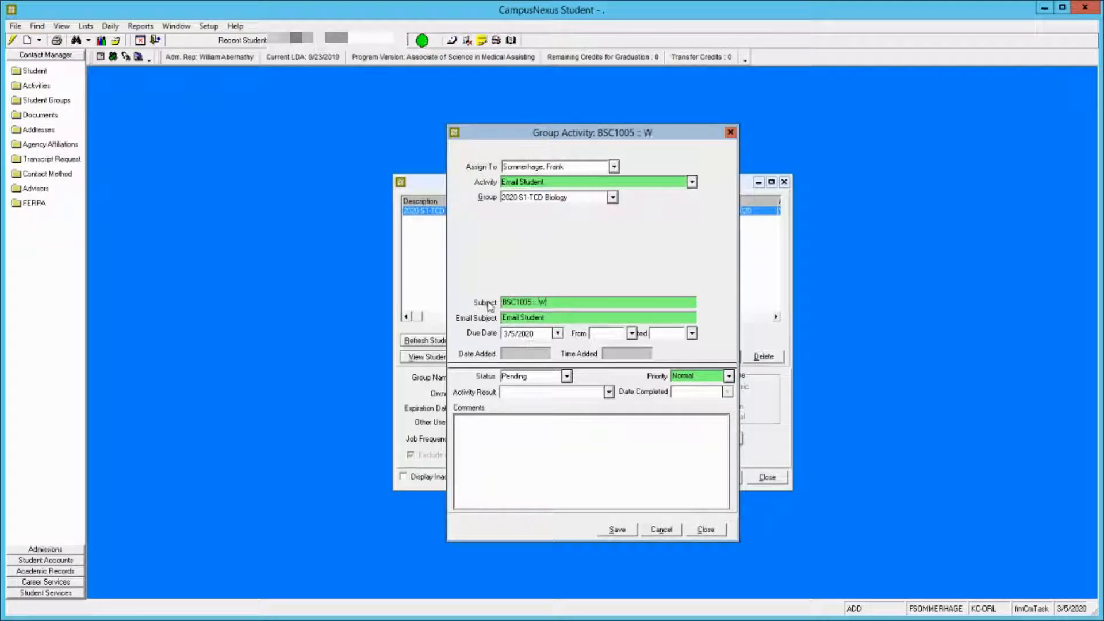
type("elcome E")
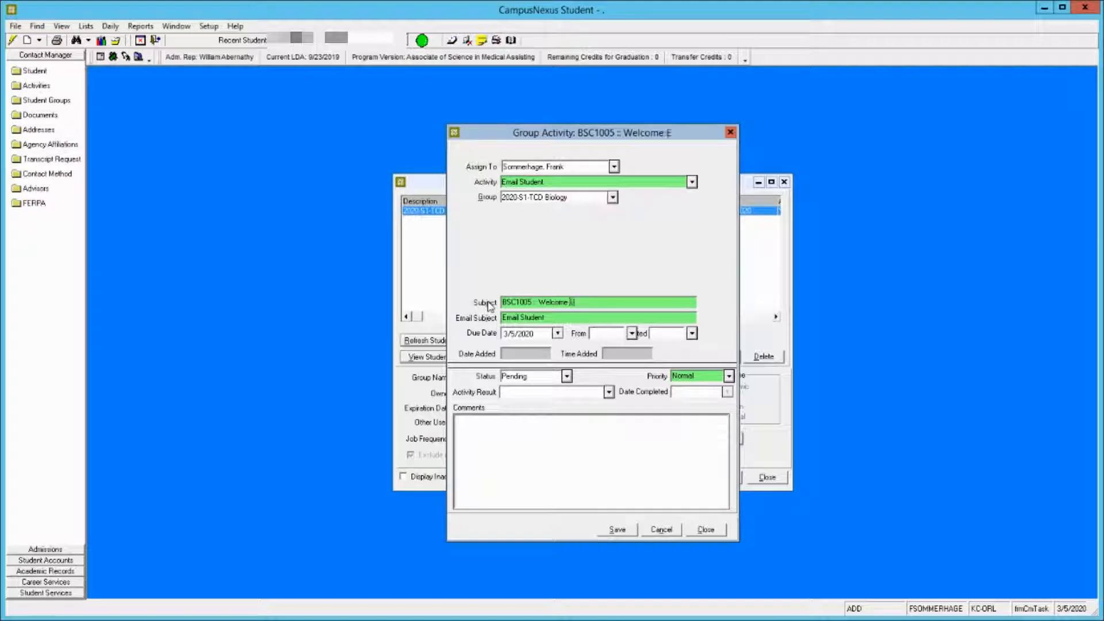
type("mail")
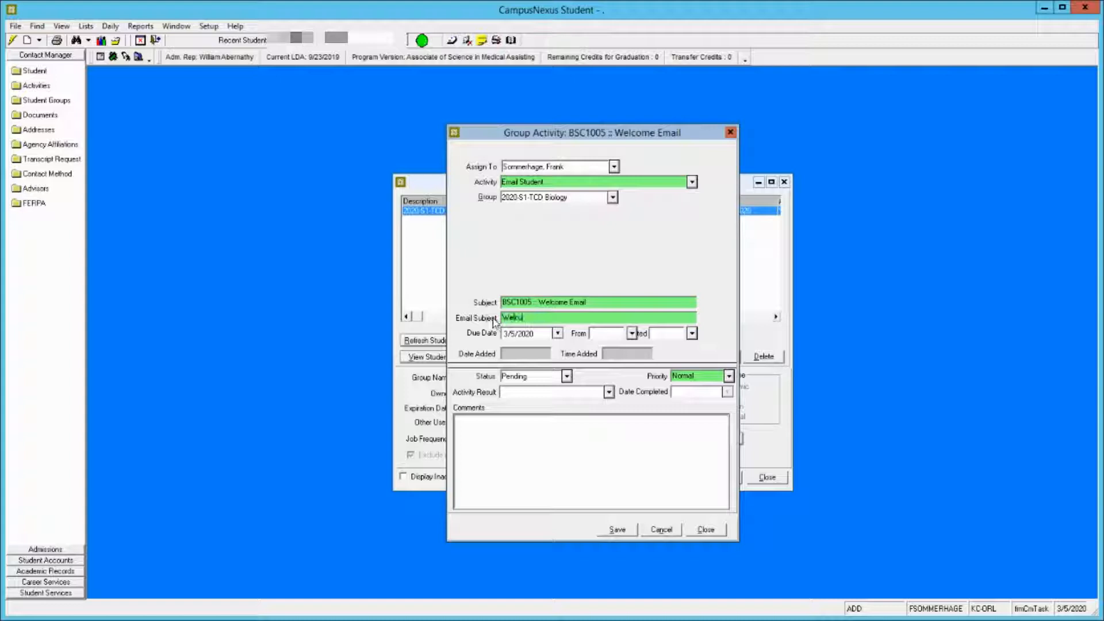
type("Welcome to General Biology")
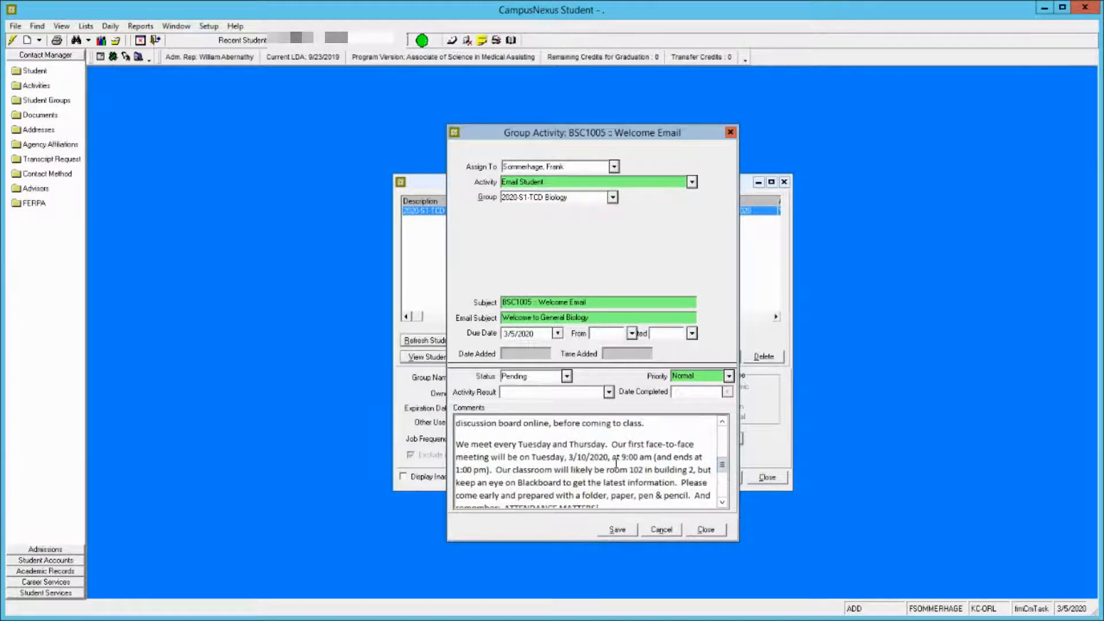
scroll("down", 3)
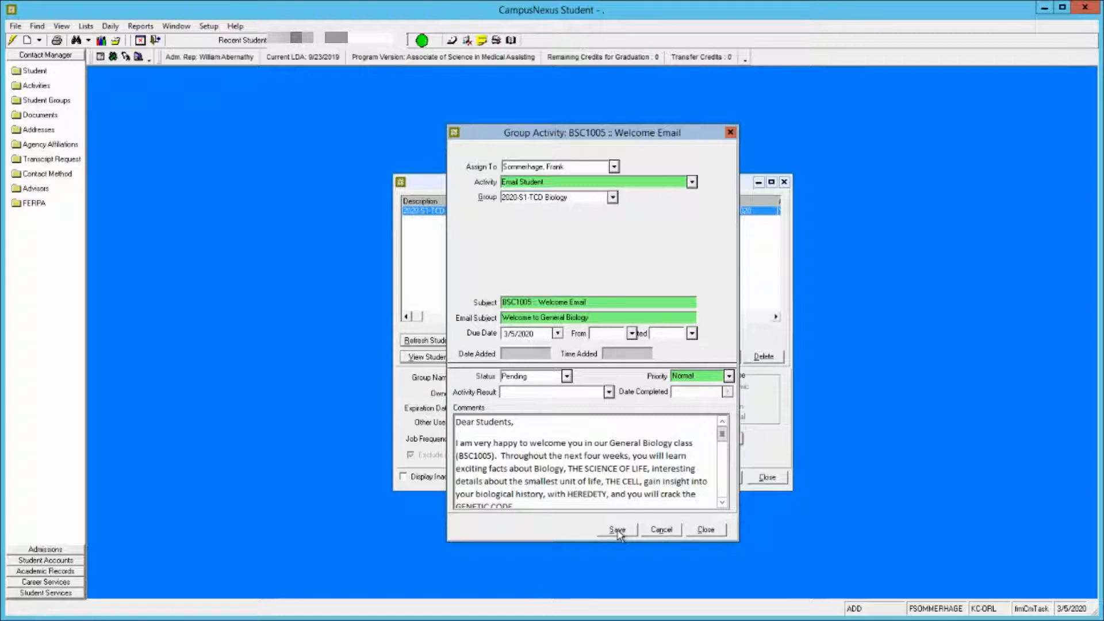
Save the welcome email activity, associating it with students' current enrollment.
left_click(615, 529)
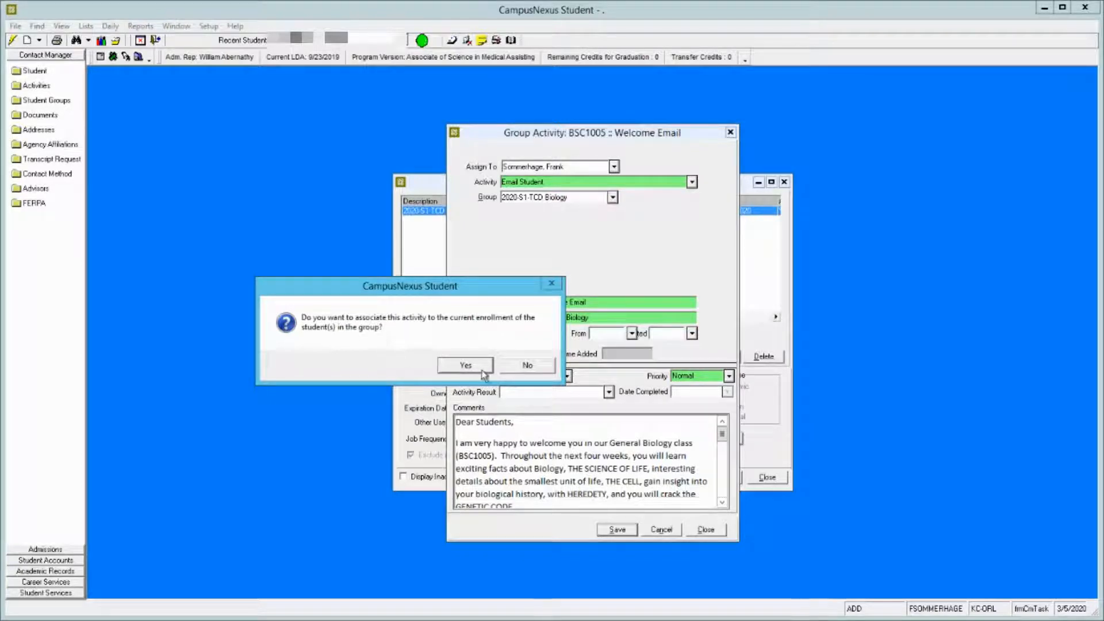
left_click(465, 365)
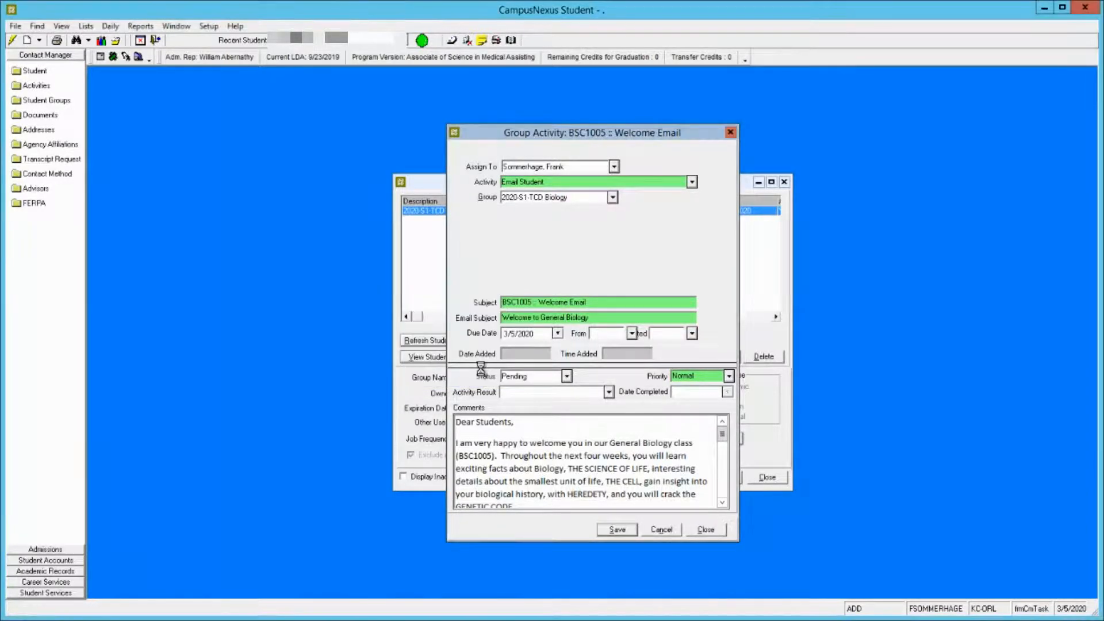
left_click(615, 529)
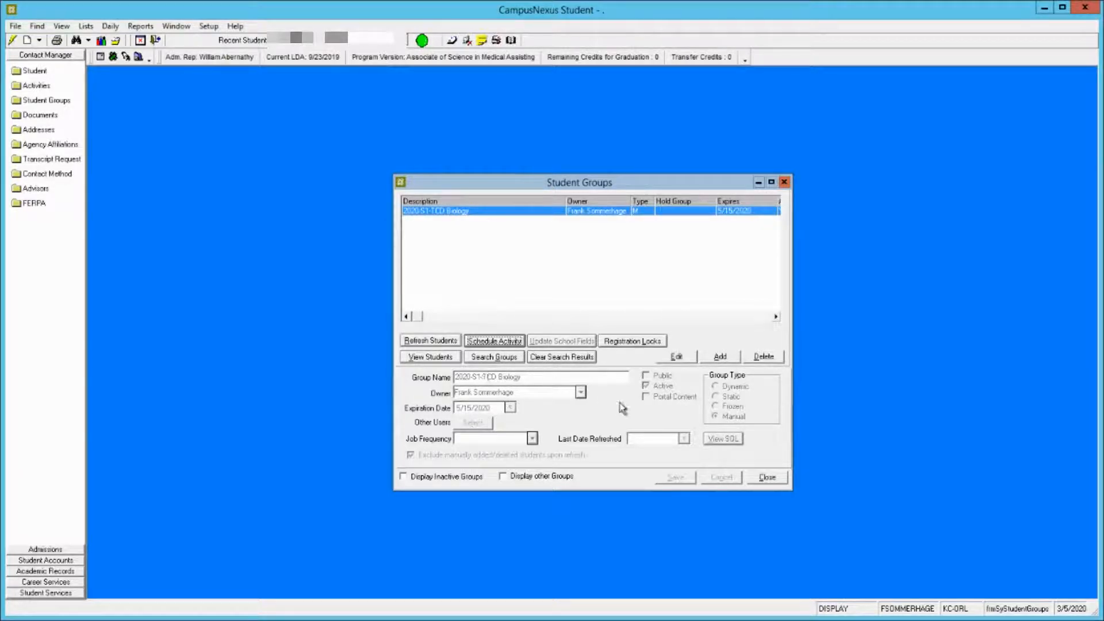
mouse_move(495, 340)
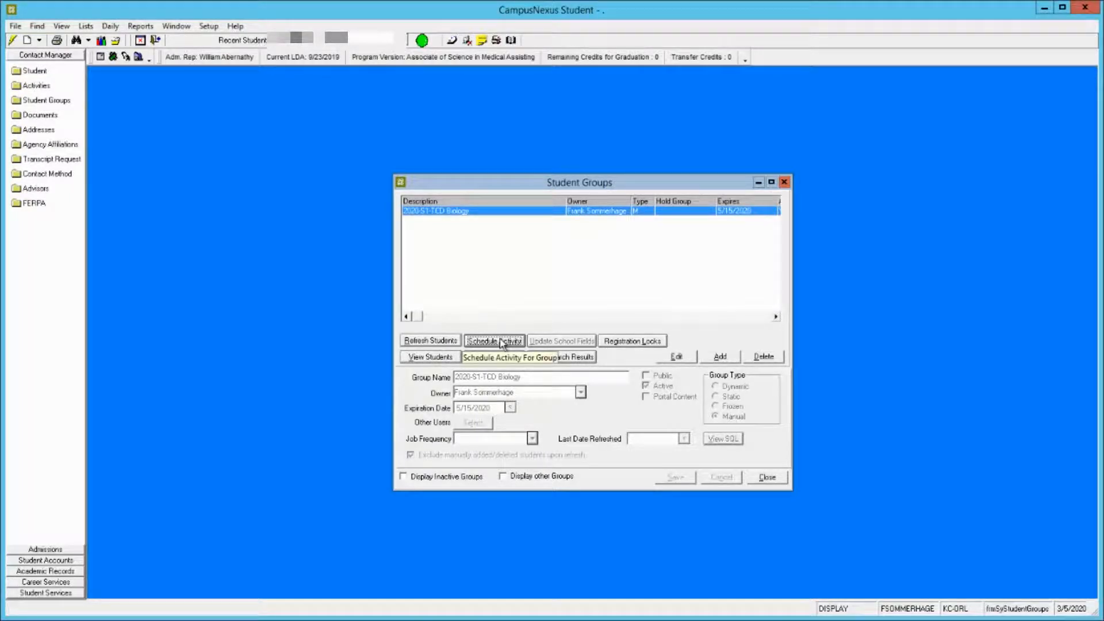
Schedule a new Text Communication group activity and select its prefilled subject for replacement.
left_click(494, 340)
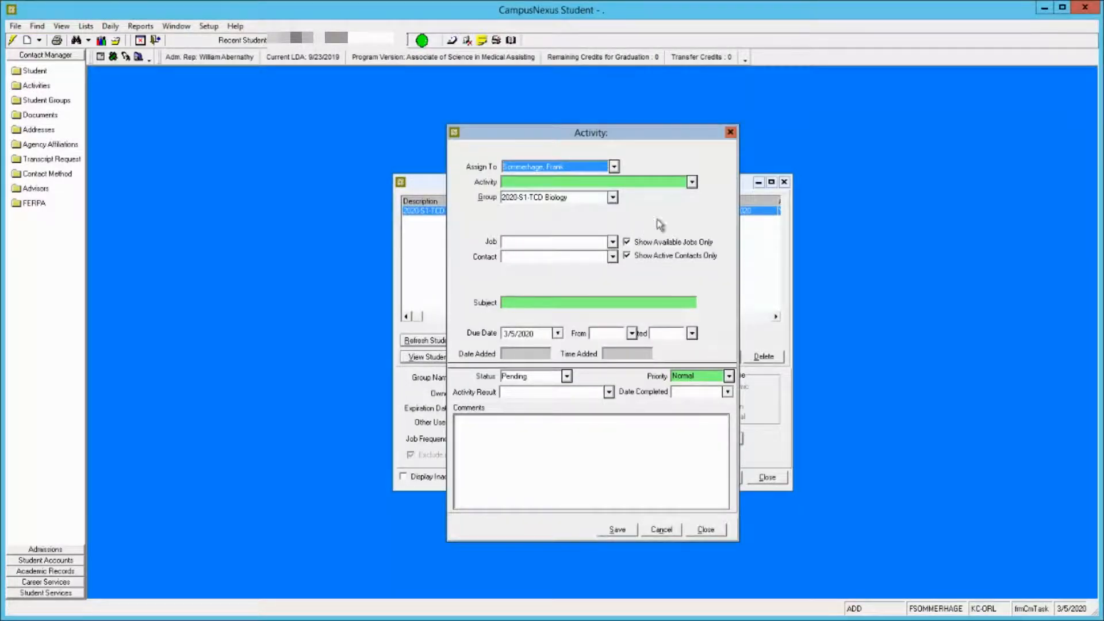
left_click(691, 182)
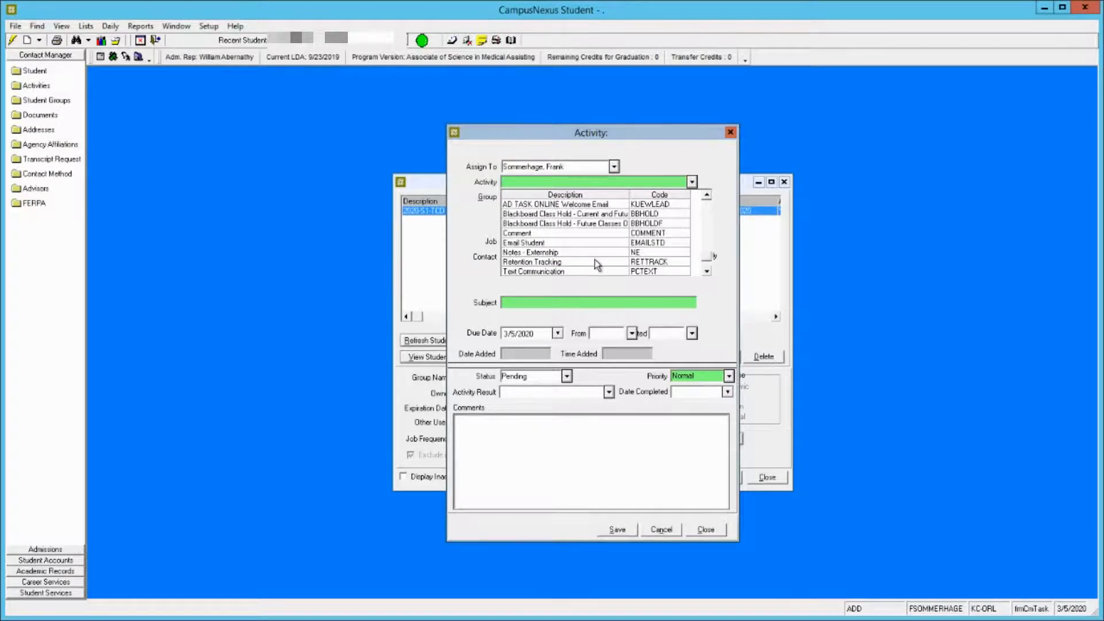
mouse_move(573, 271)
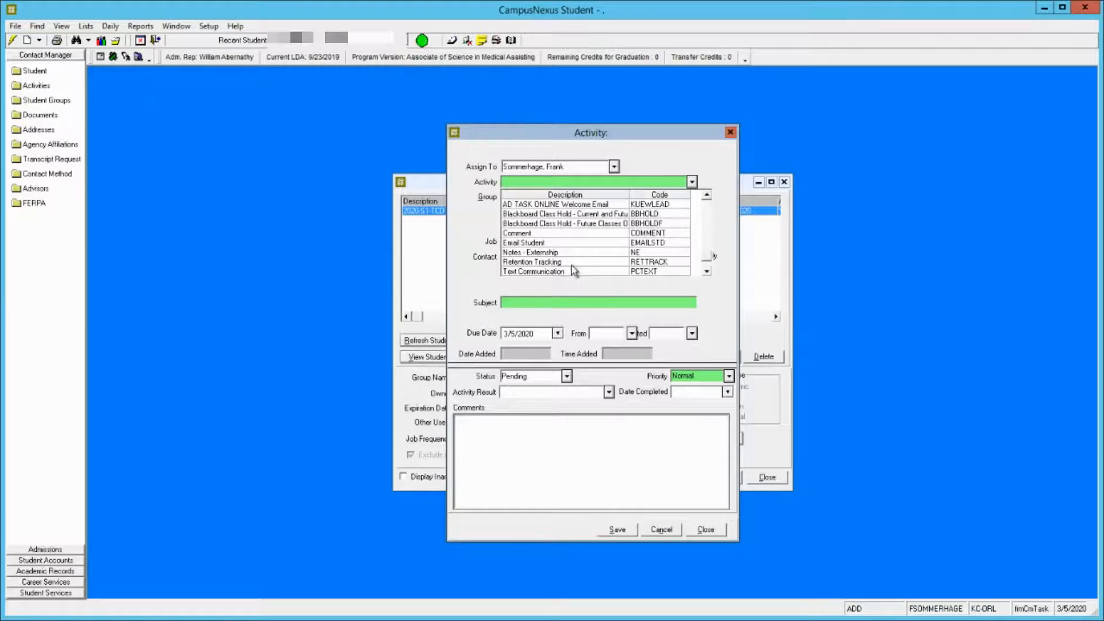
left_click(533, 272)
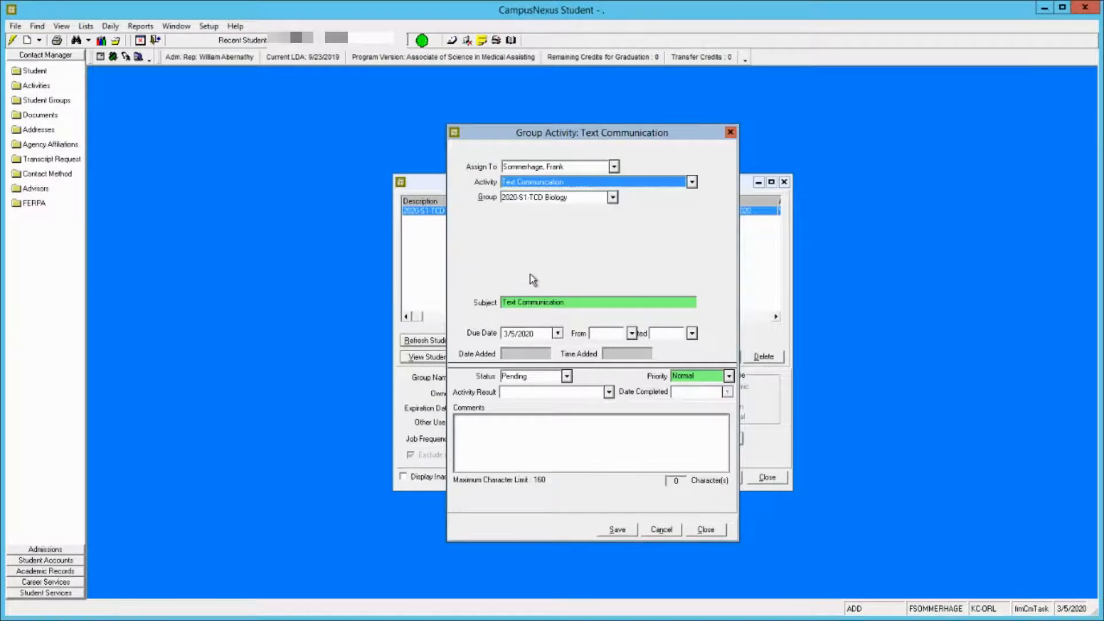
mouse_move(549, 280)
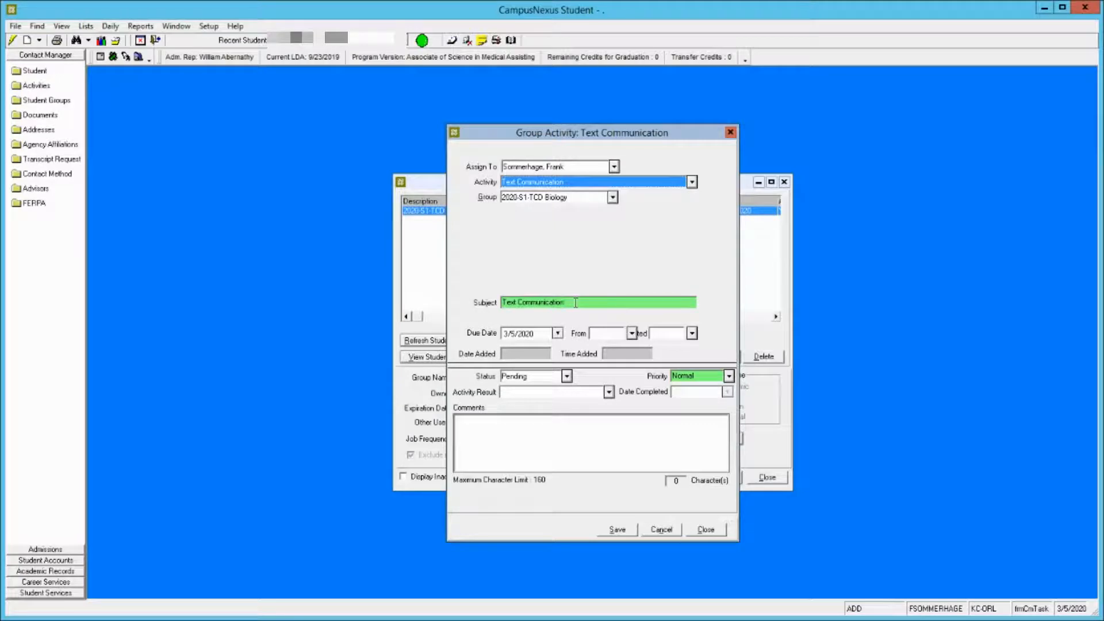
left_click(531, 302)
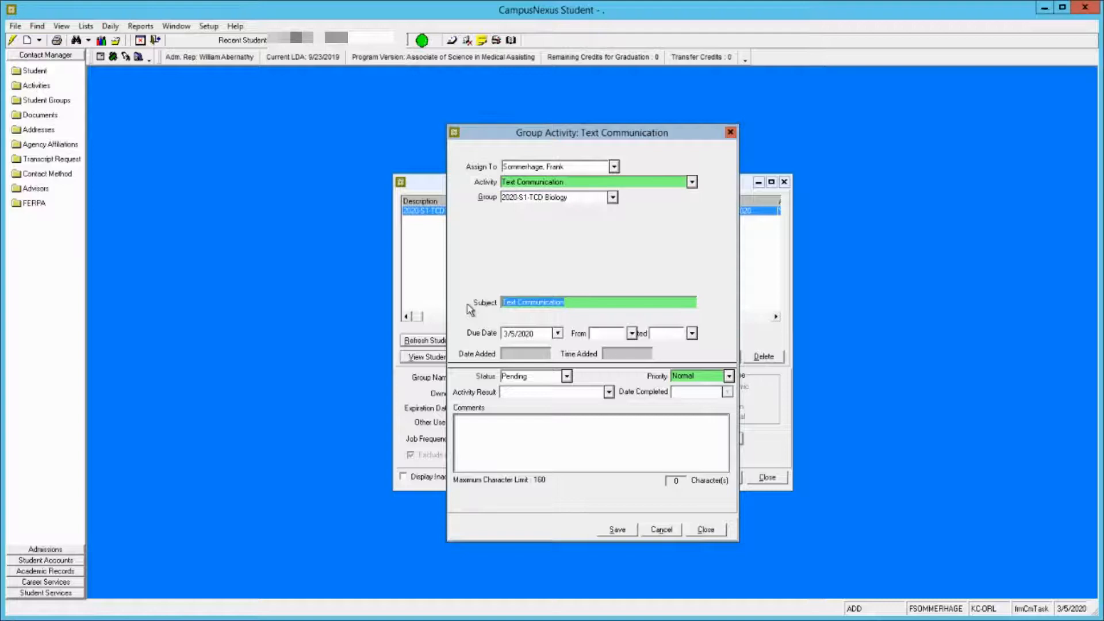
Replace the subject with BSC1005 :: Text Message.
type("BSC1005 :: Text")
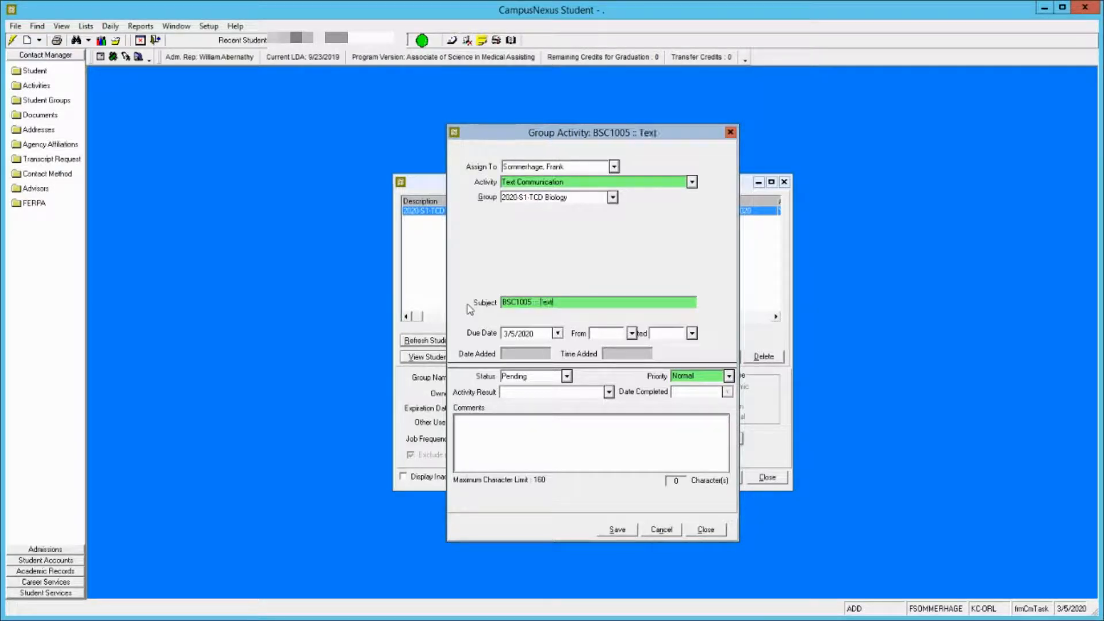
type("Message")
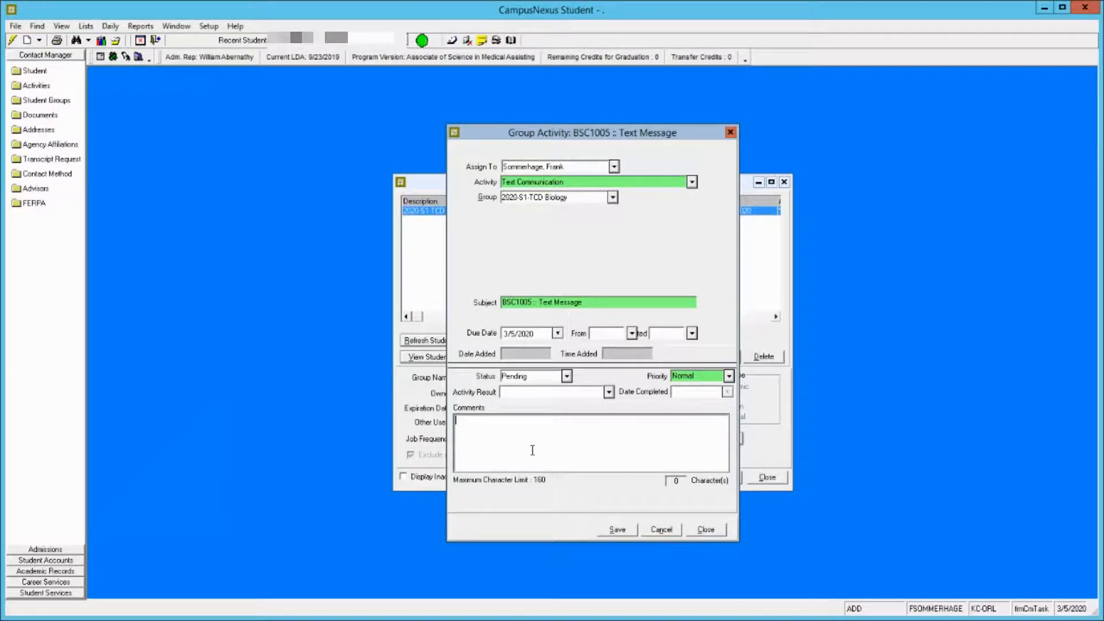
Write the welcome text asking students to check their inbox for the email, signed Dr. S., and save it.
type("Dear Student, welcome to General")
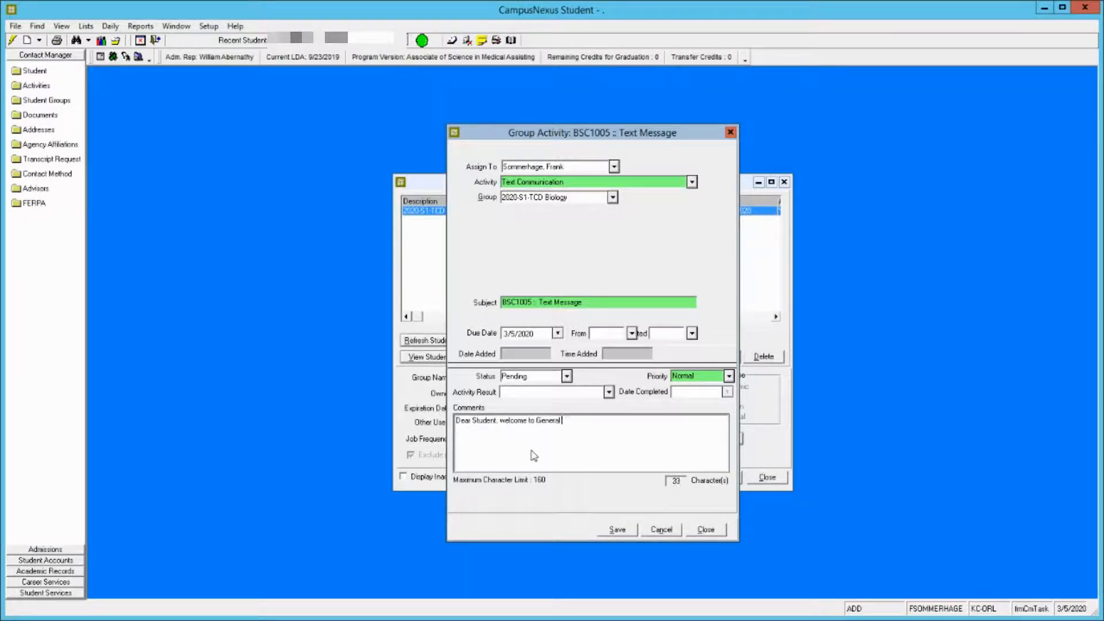
type("Biology.  I just sent you an")
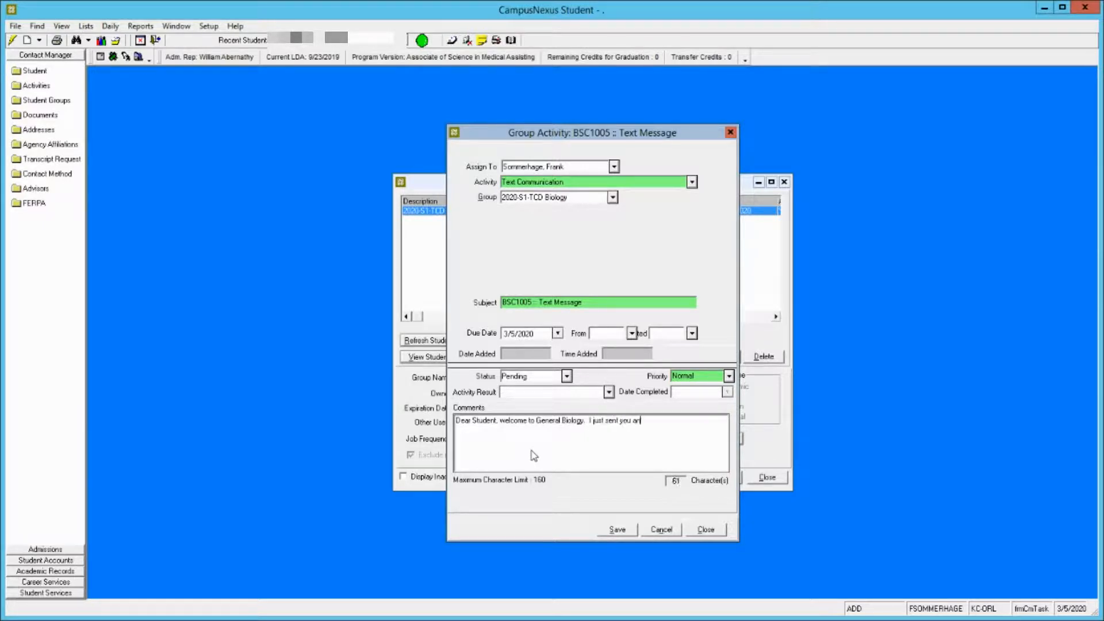
type("email")
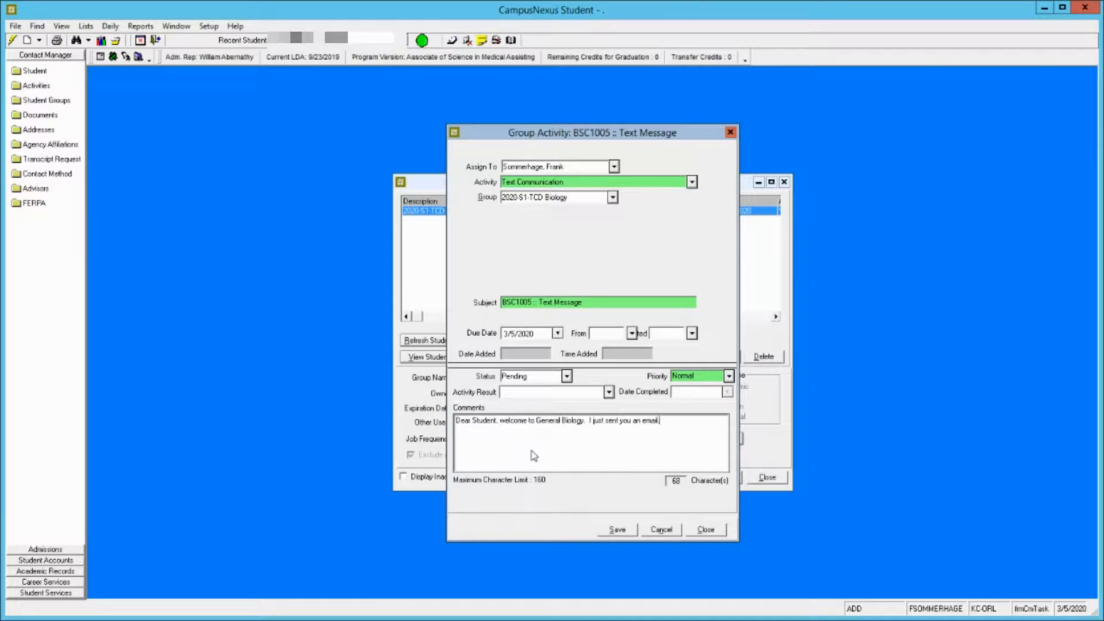
type("Please")
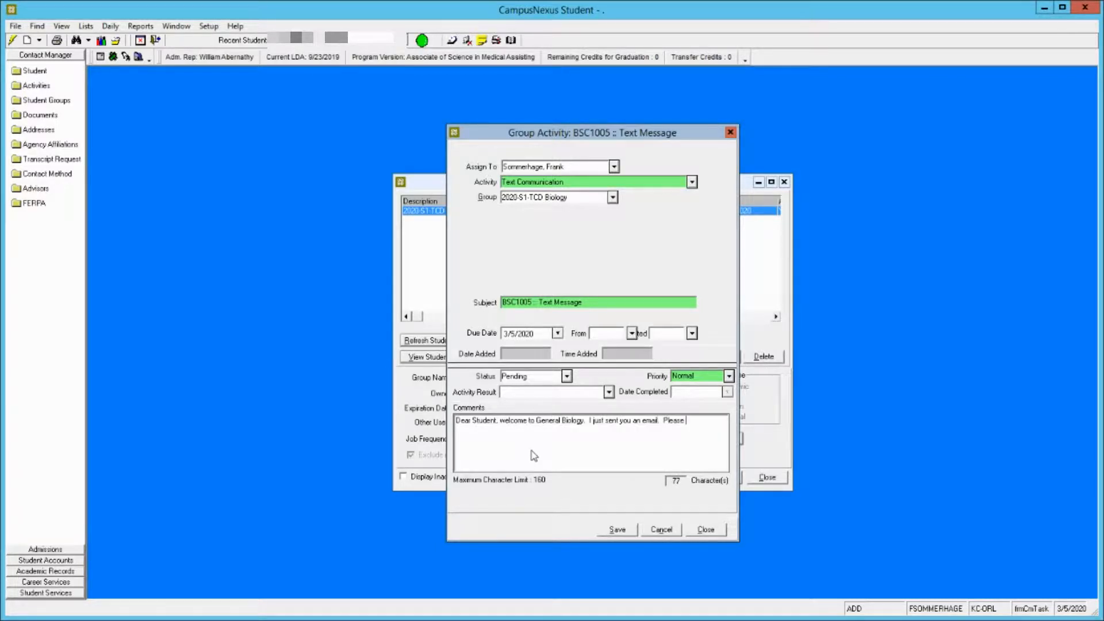
type("check")
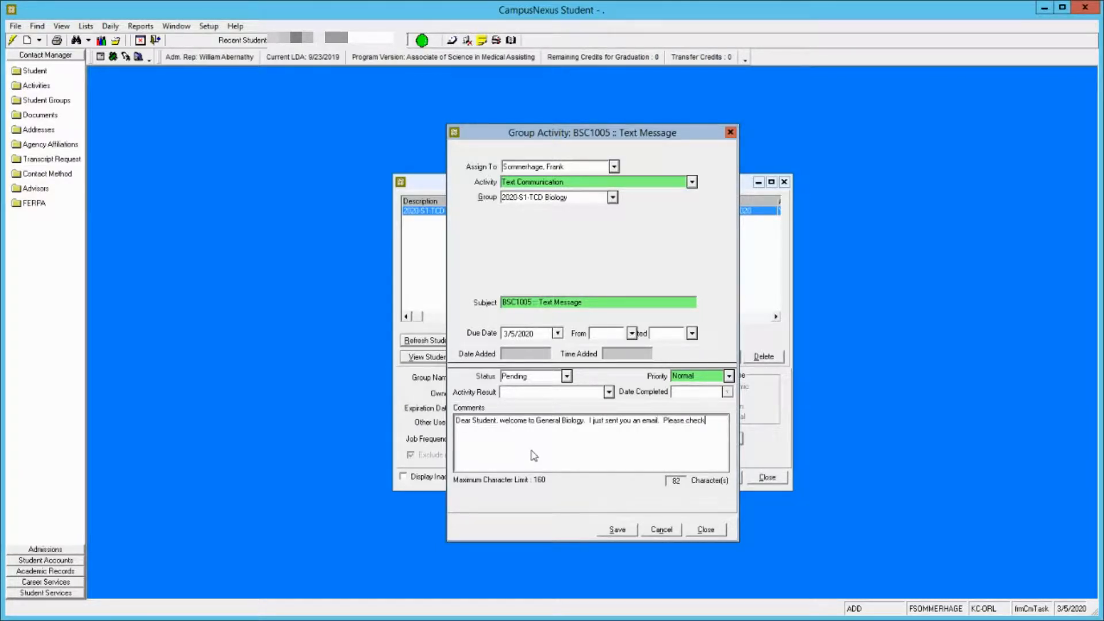
type("your inbox.  L")
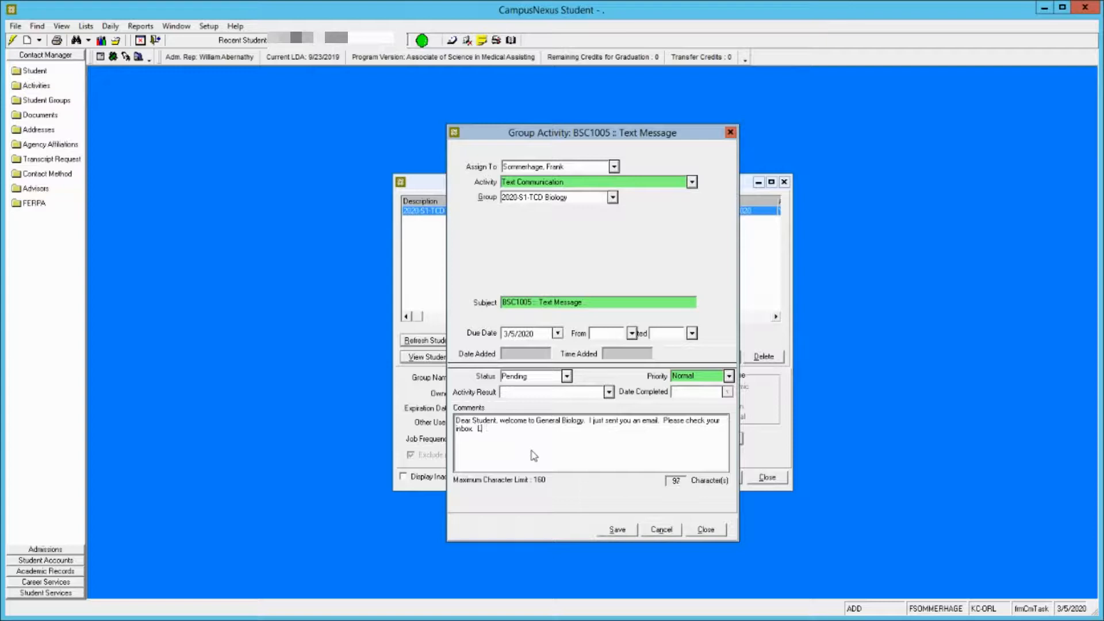
type("ooking forward to seeing you on T")
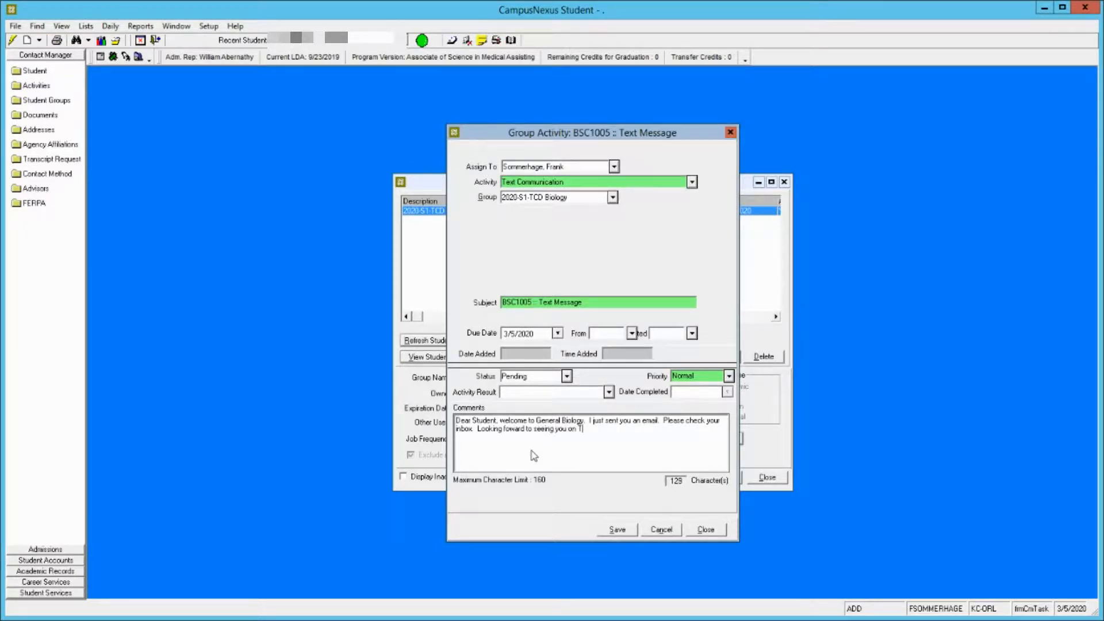
type("uesday :)")
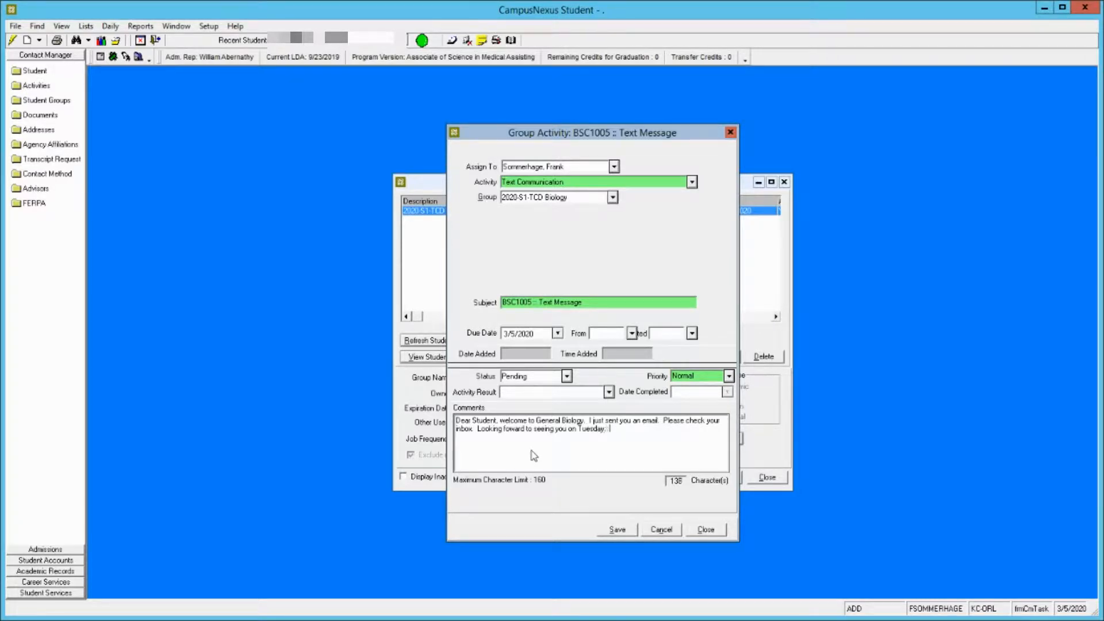
type("Dr. S.")
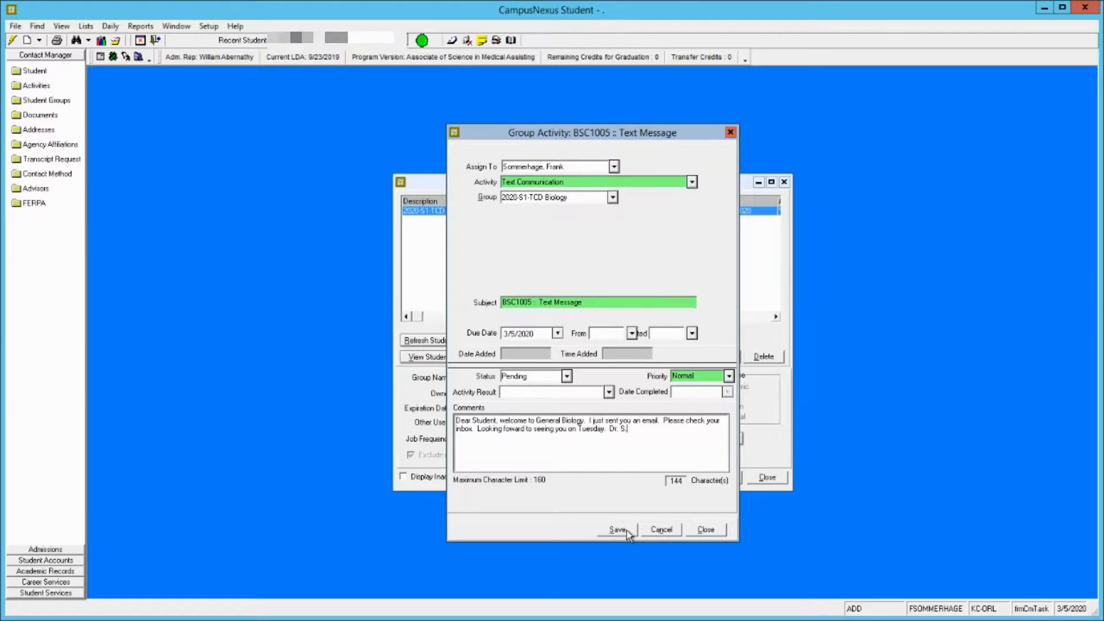
left_click(617, 529)
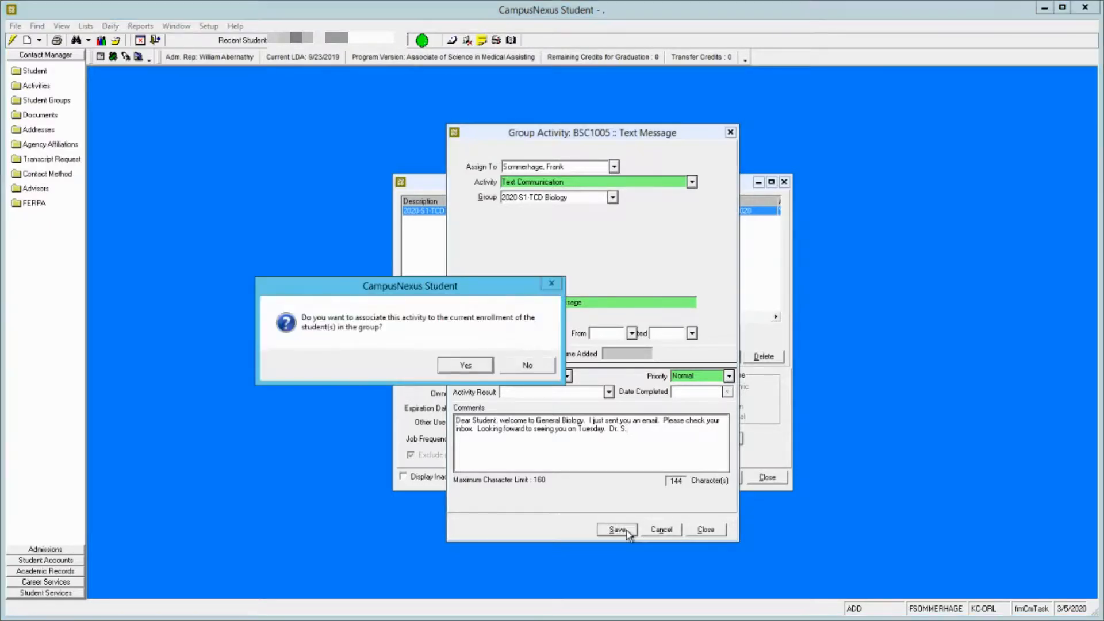